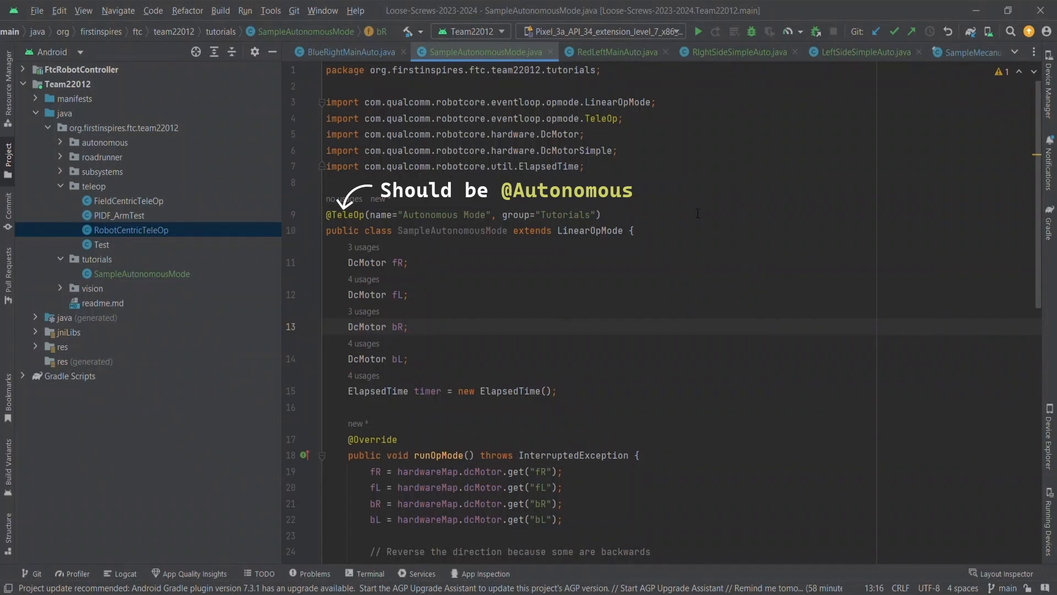
mouse_move(672, 334)
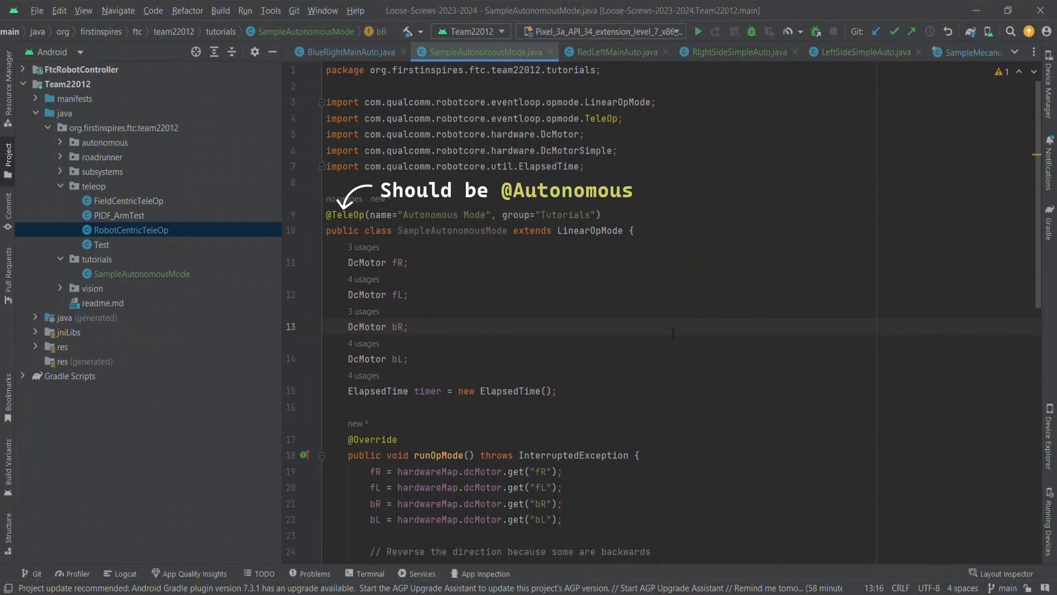
Extract the forward timed while loop into a moveForwardTime(double time) helper called with 2.
double_click(367, 262)
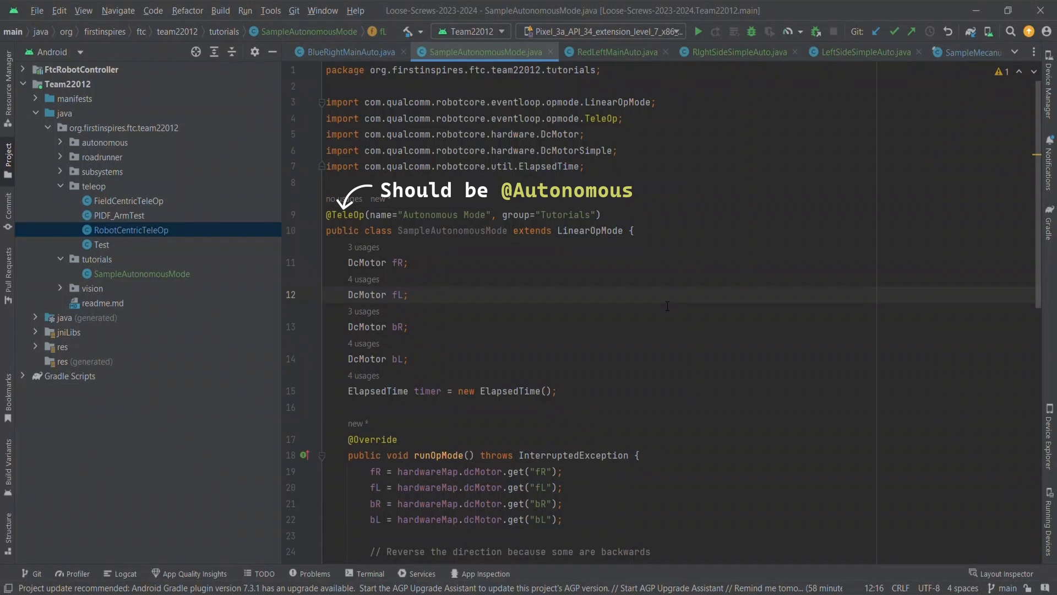
mouse_move(630, 396)
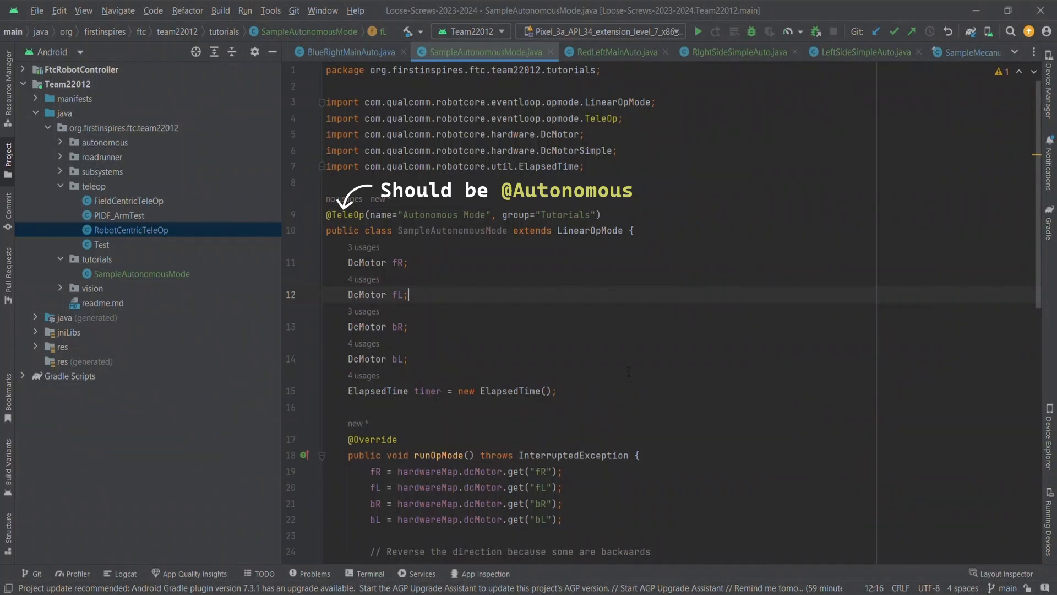
scroll(down, 3)
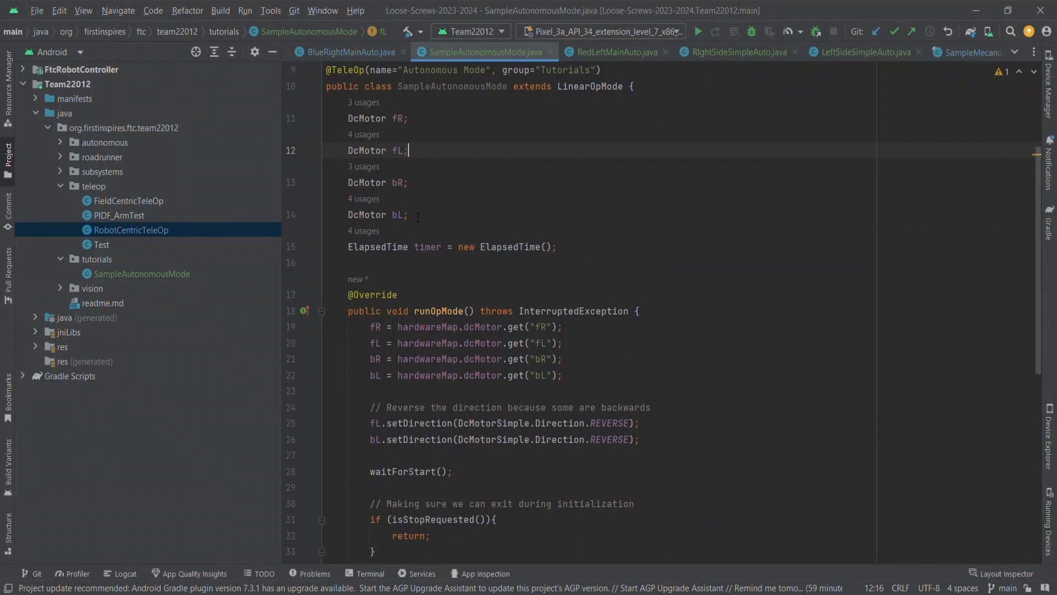
mouse_move(579, 375)
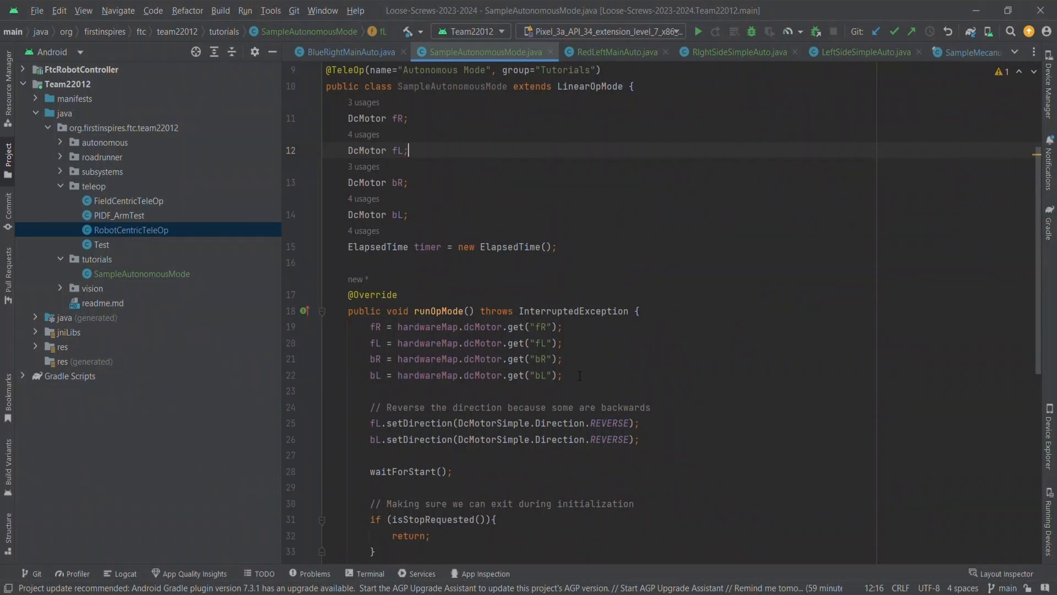
drag(370, 327, 563, 376)
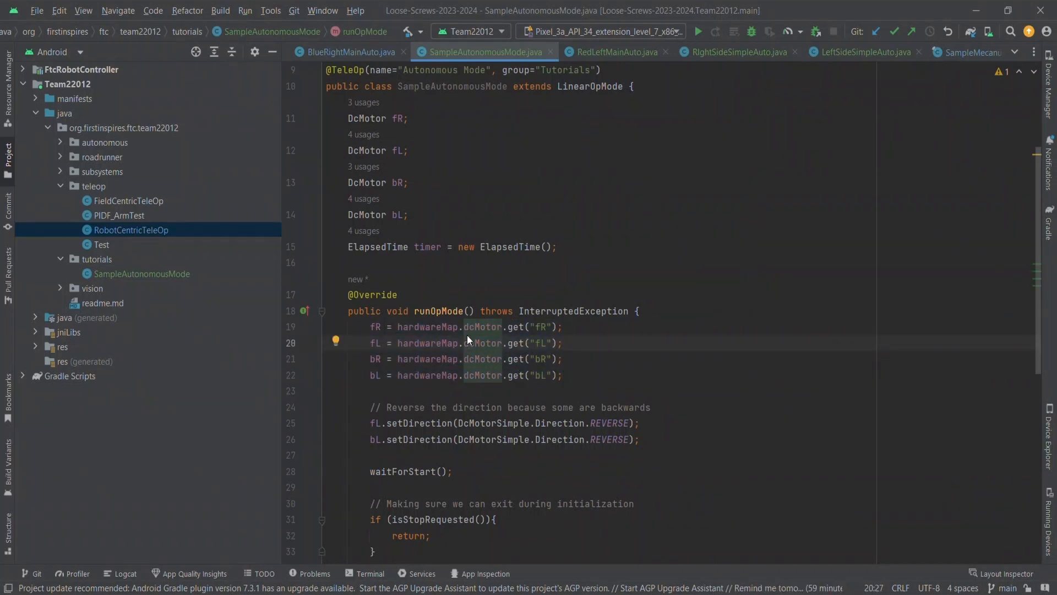
mouse_move(532, 197)
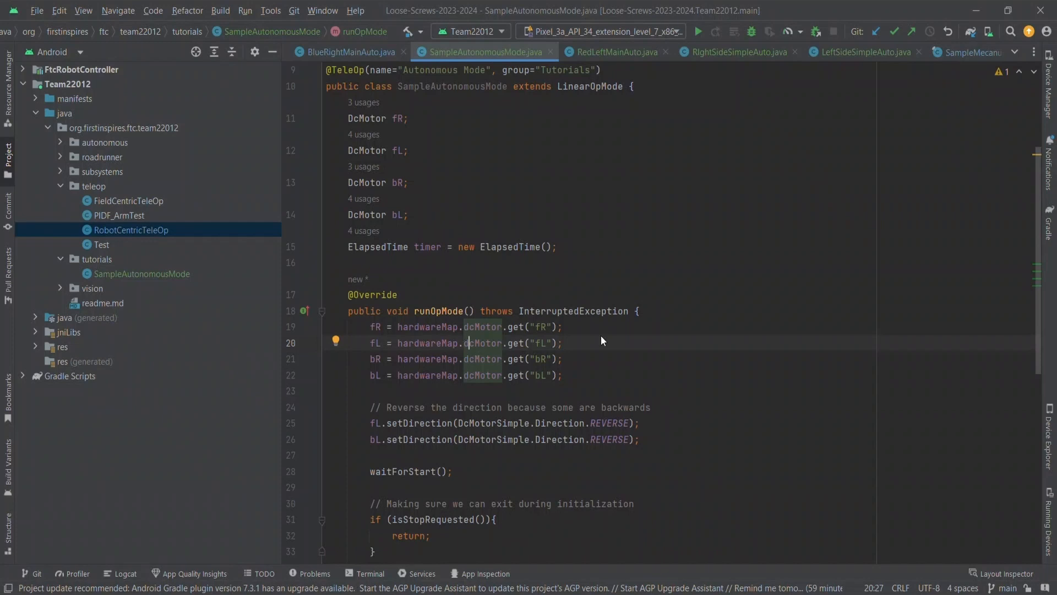
scroll(down, 3)
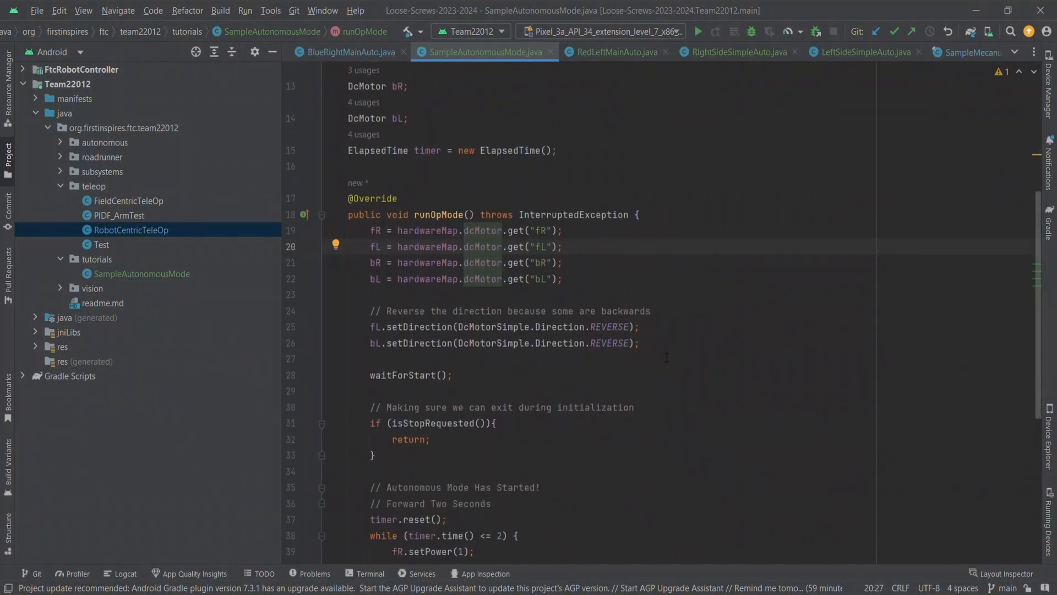
click(467, 246)
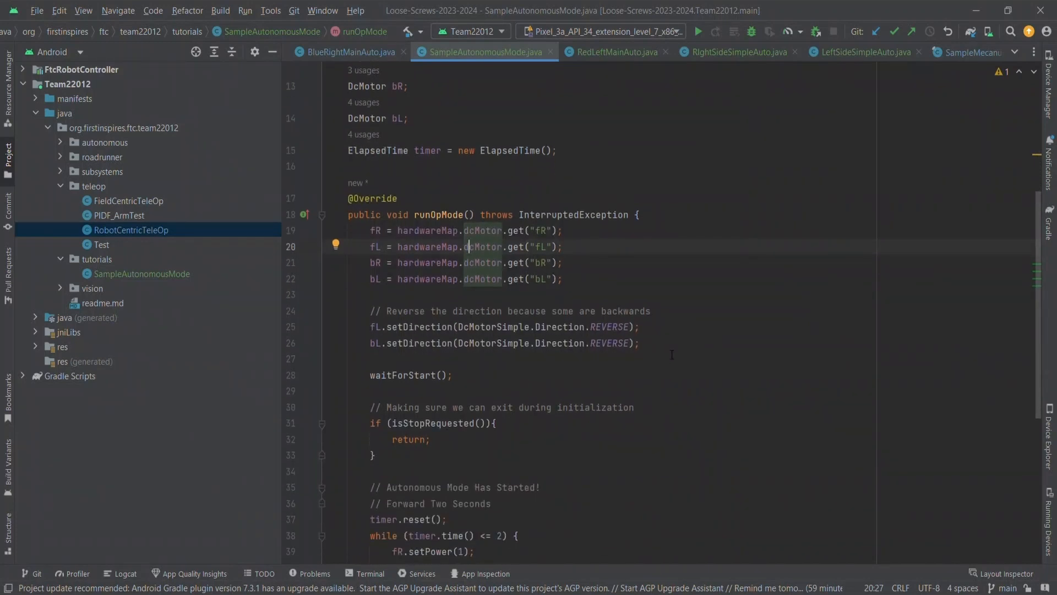
mouse_move(717, 277)
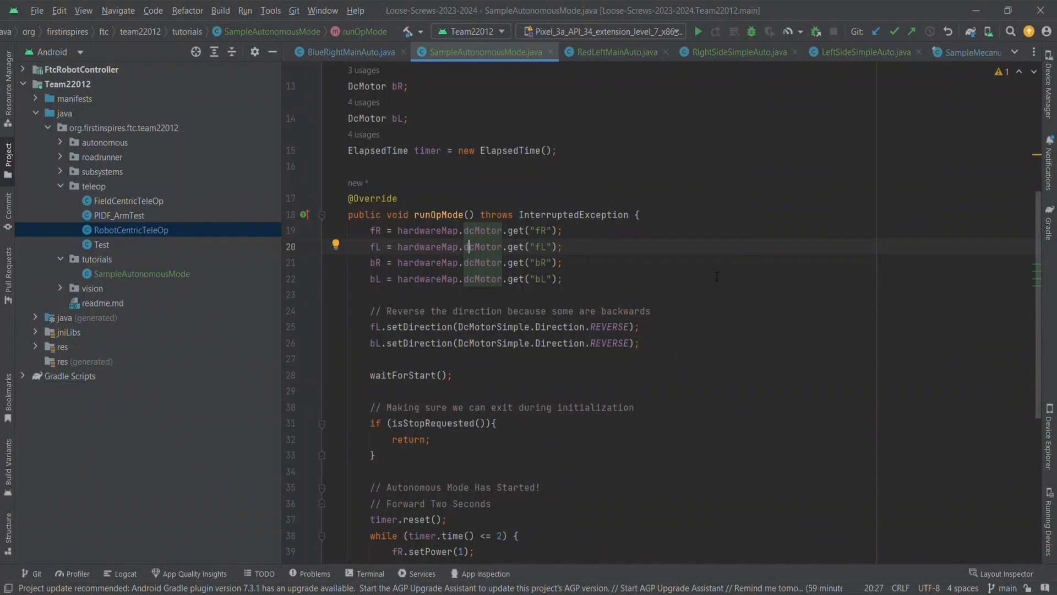
Extract the strafe timed loop into strafeTime(double time), called with 2, and review both helpers.
scroll(down, 3)
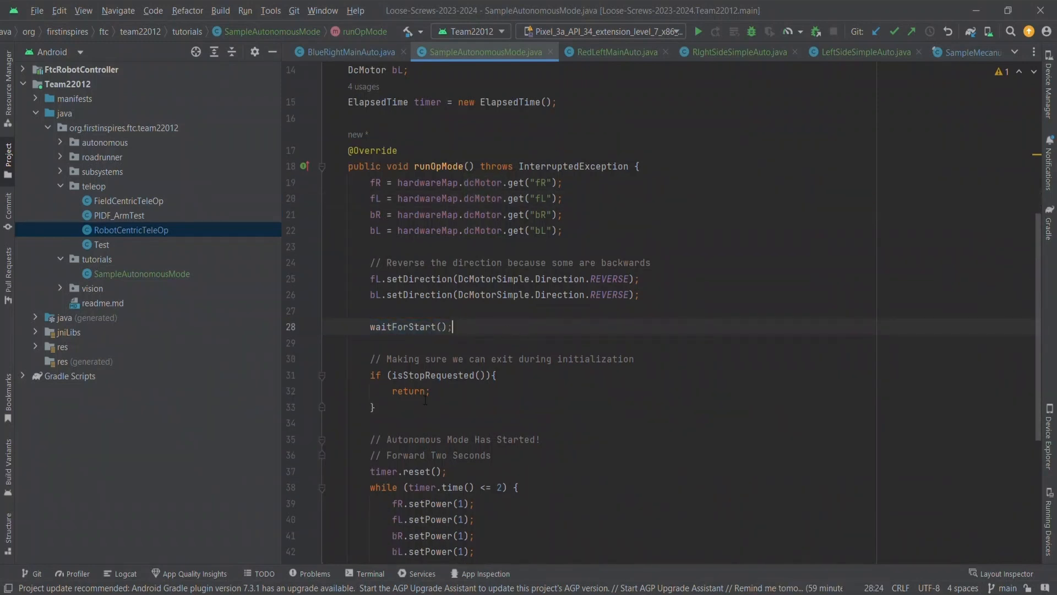
drag(369, 359, 375, 406)
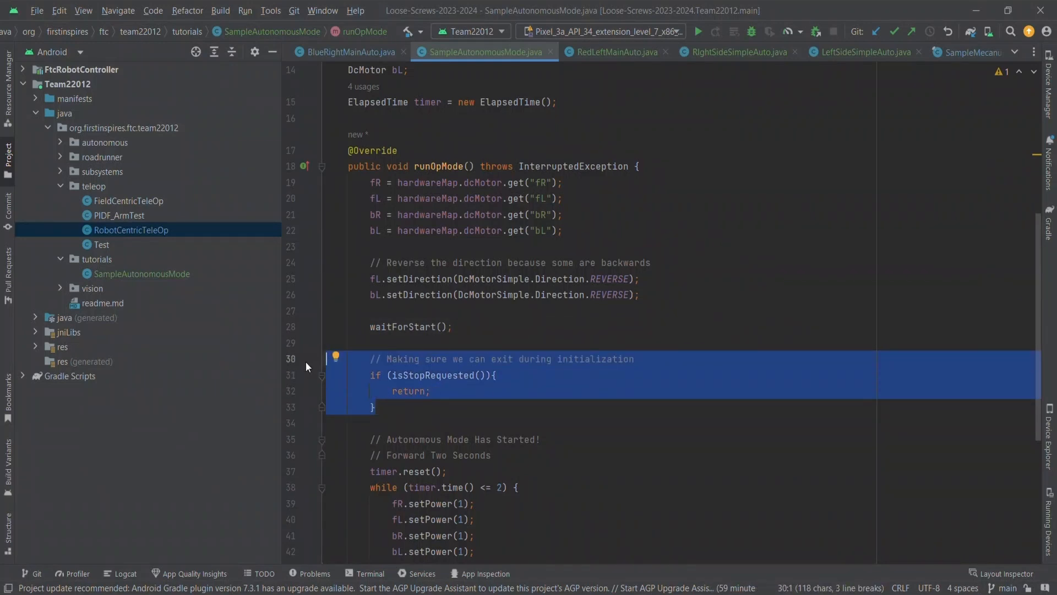
mouse_move(491, 415)
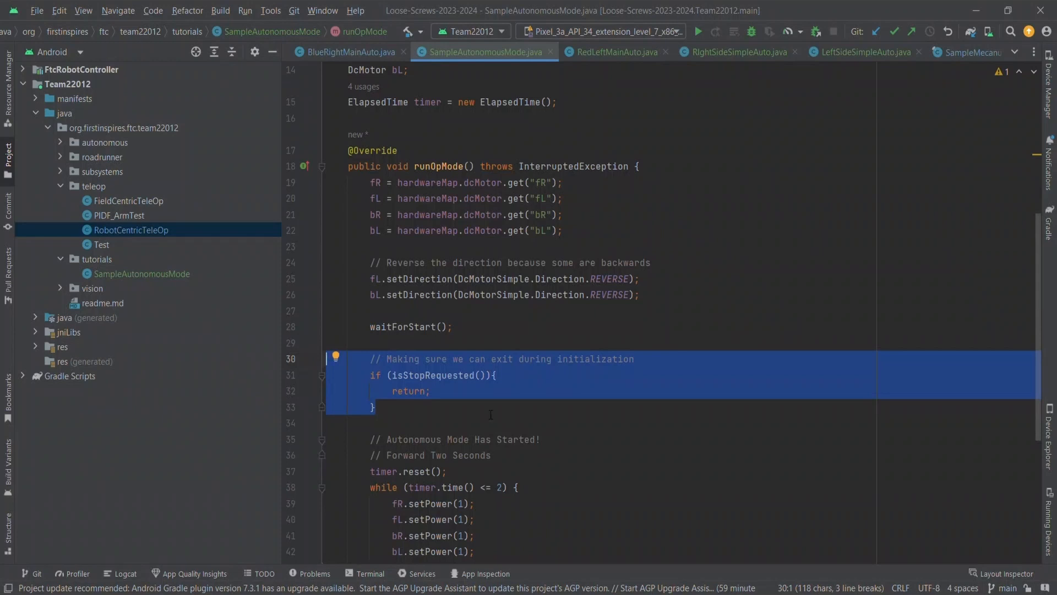
scroll(down, 3)
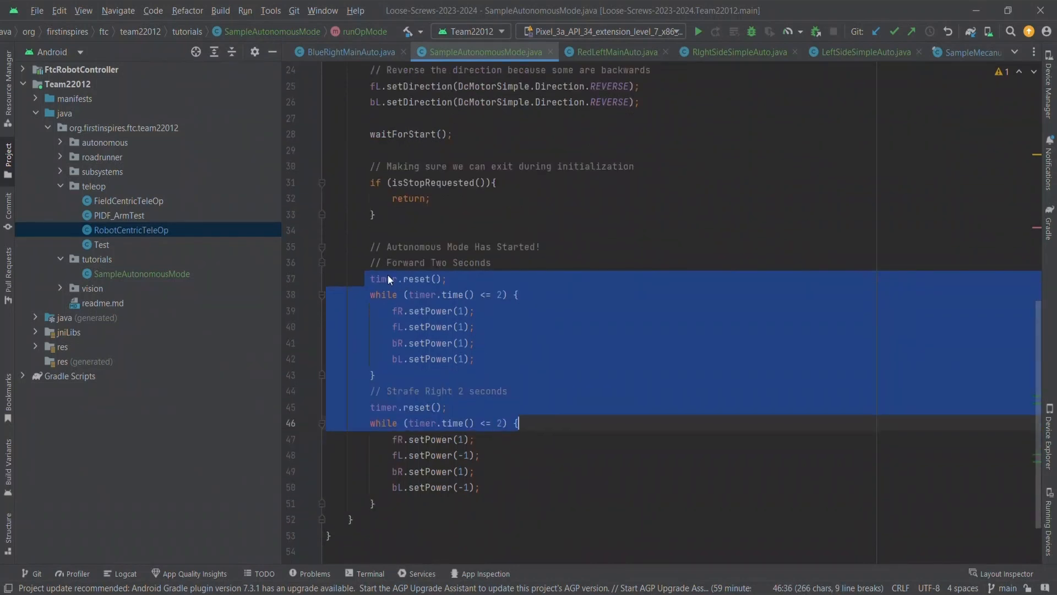
click(383, 278)
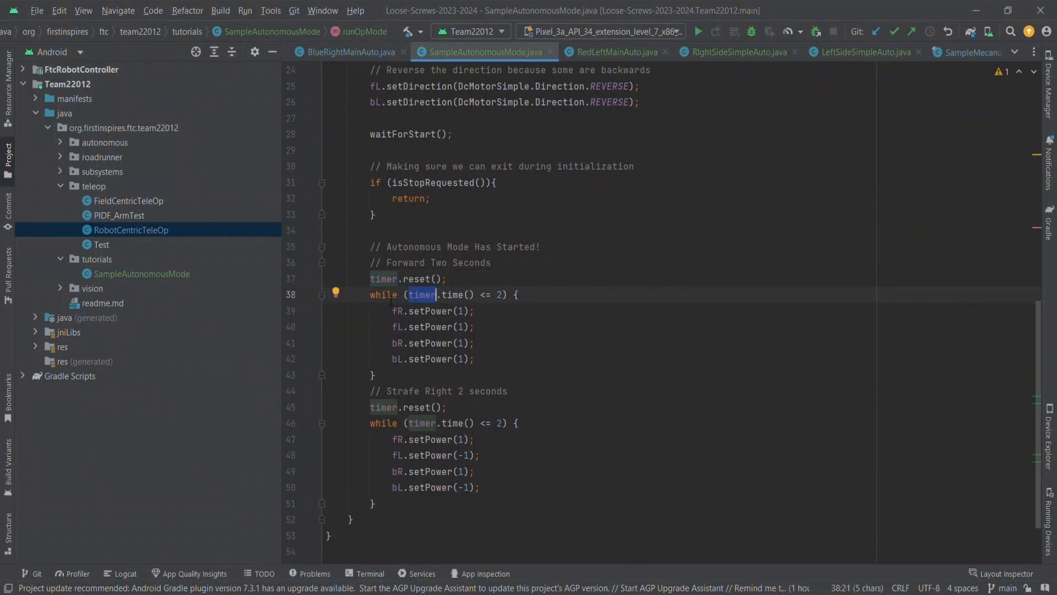
mouse_move(436, 295)
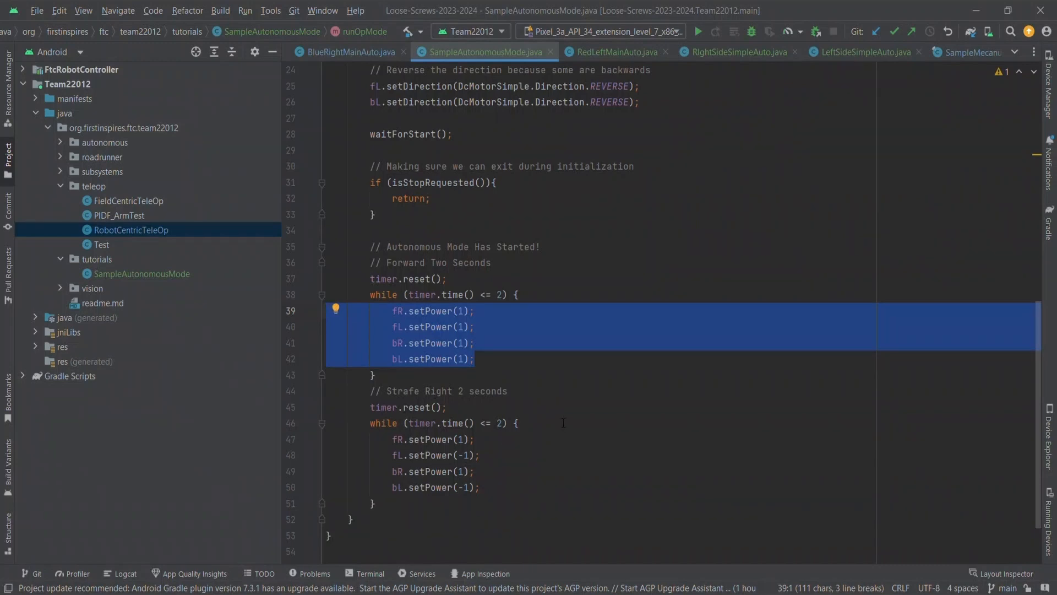
mouse_move(567, 415)
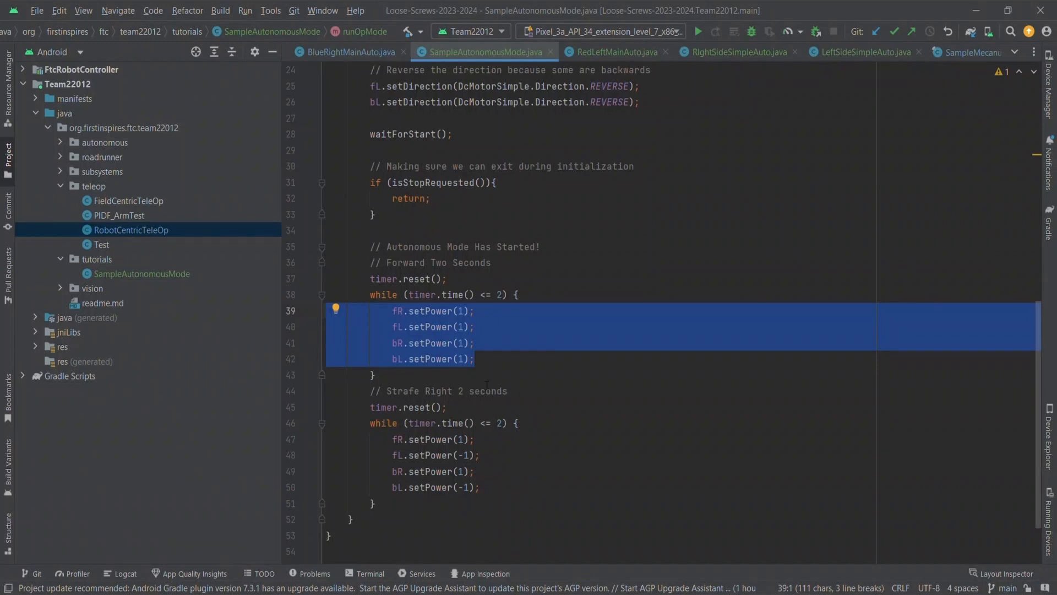
click(374, 375)
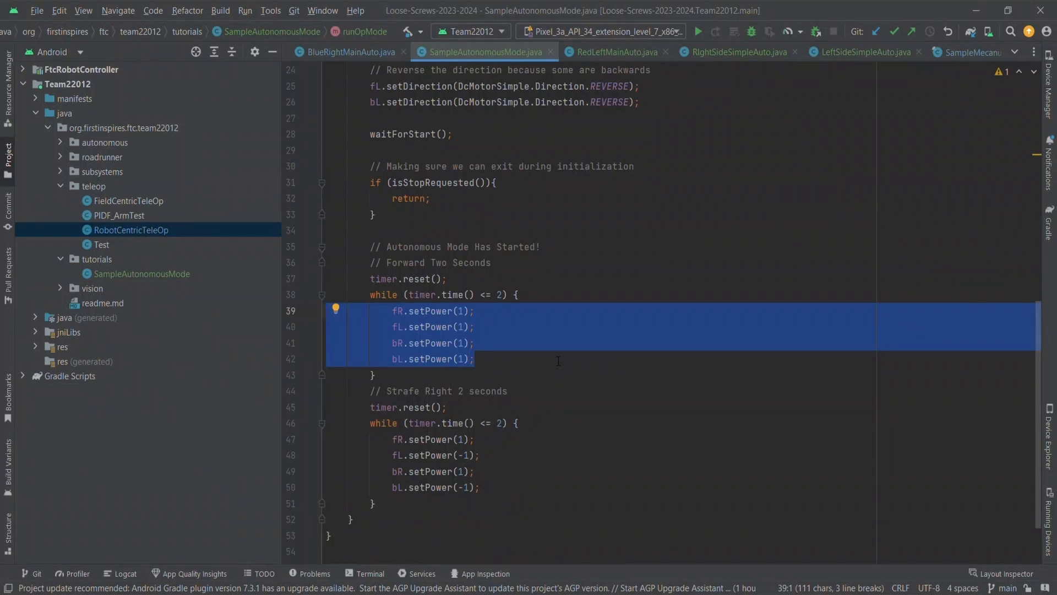
mouse_move(533, 353)
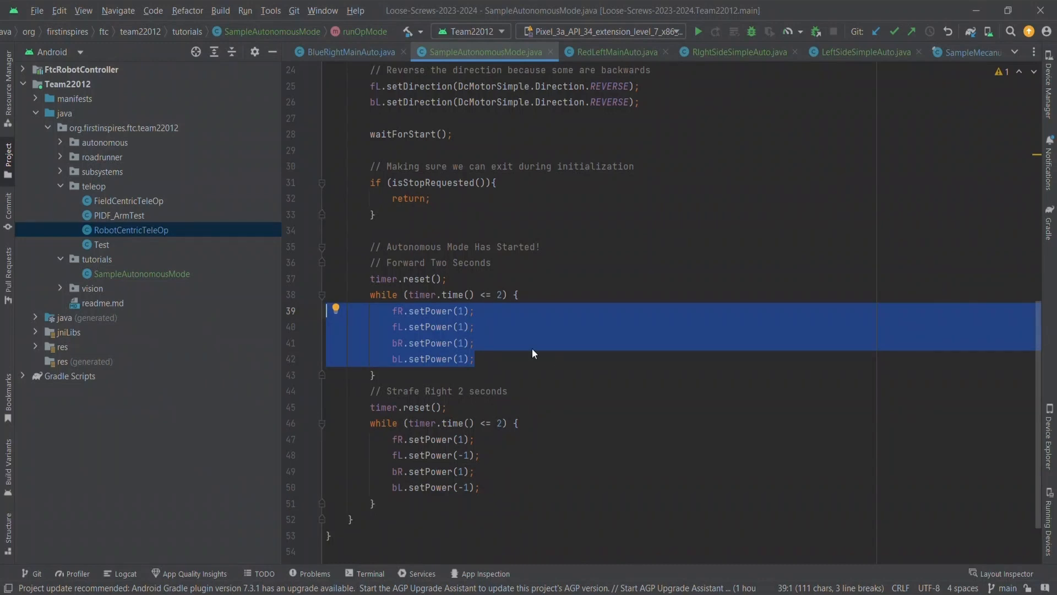
click(541, 359)
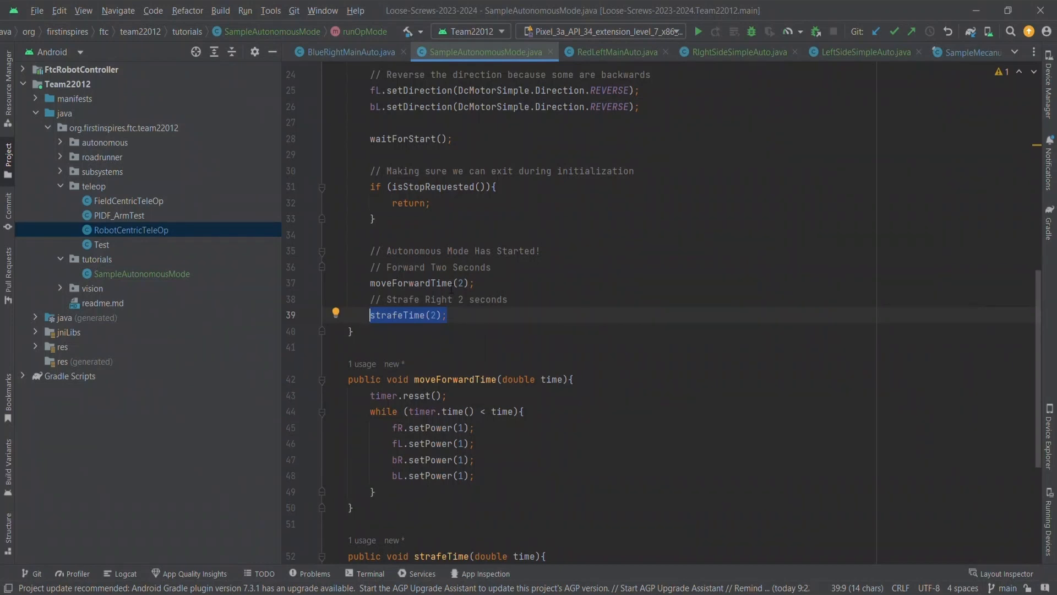
scroll(down, 3)
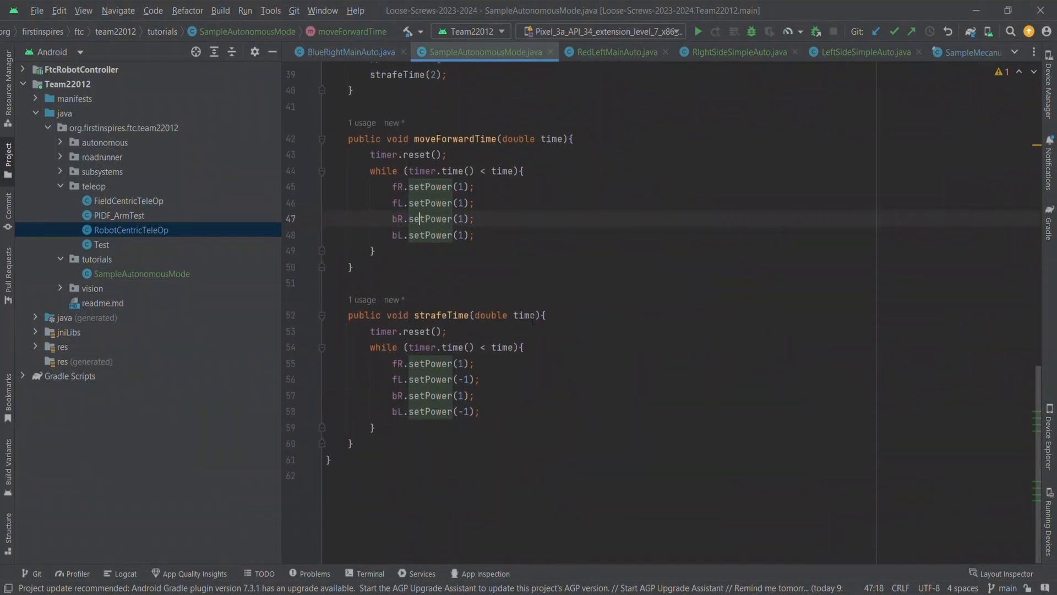
mouse_move(539, 443)
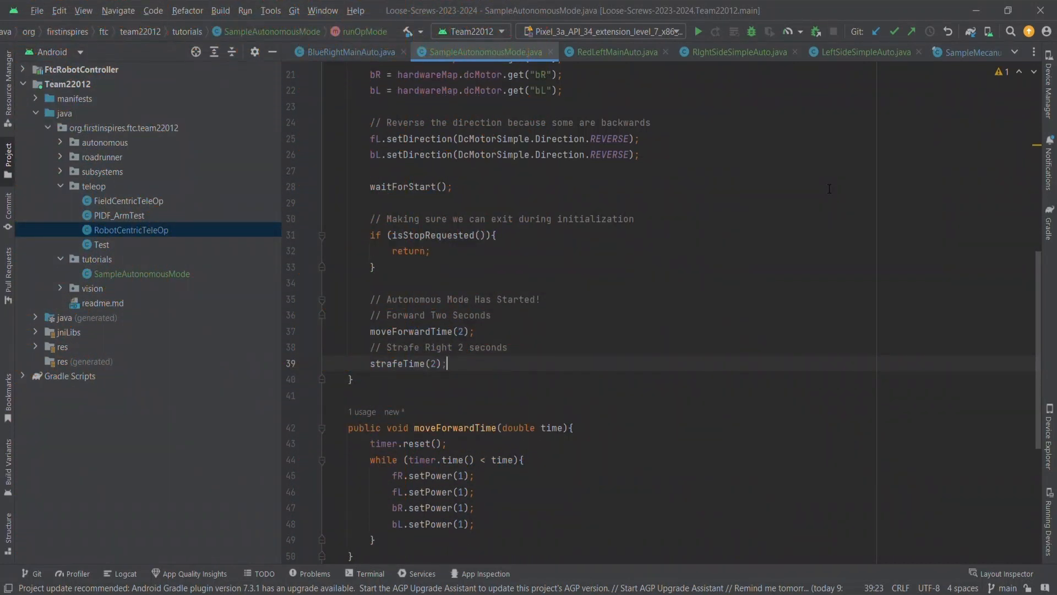
mouse_move(715, 324)
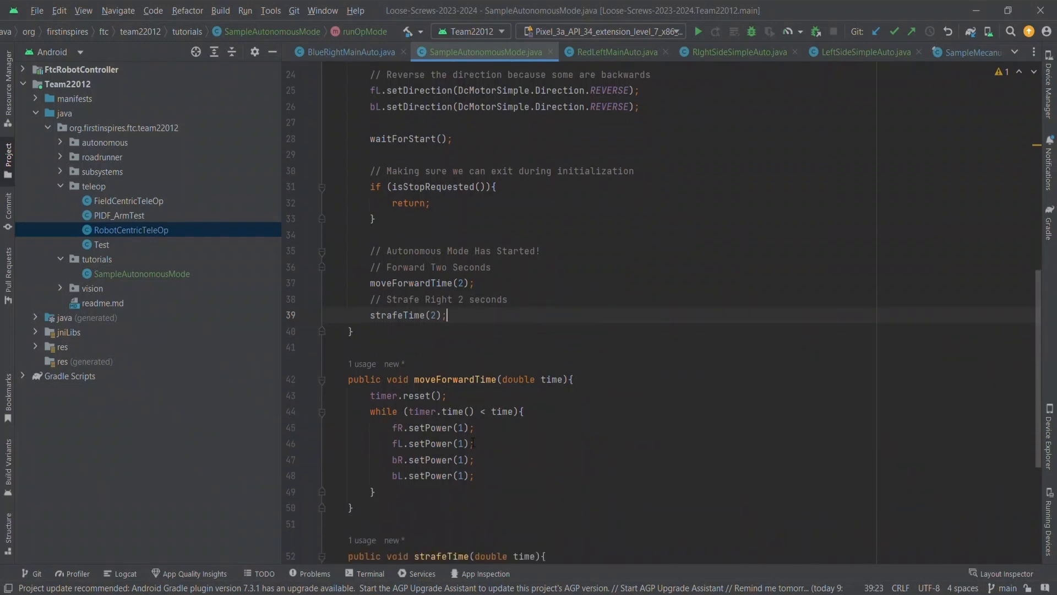
mouse_move(484, 443)
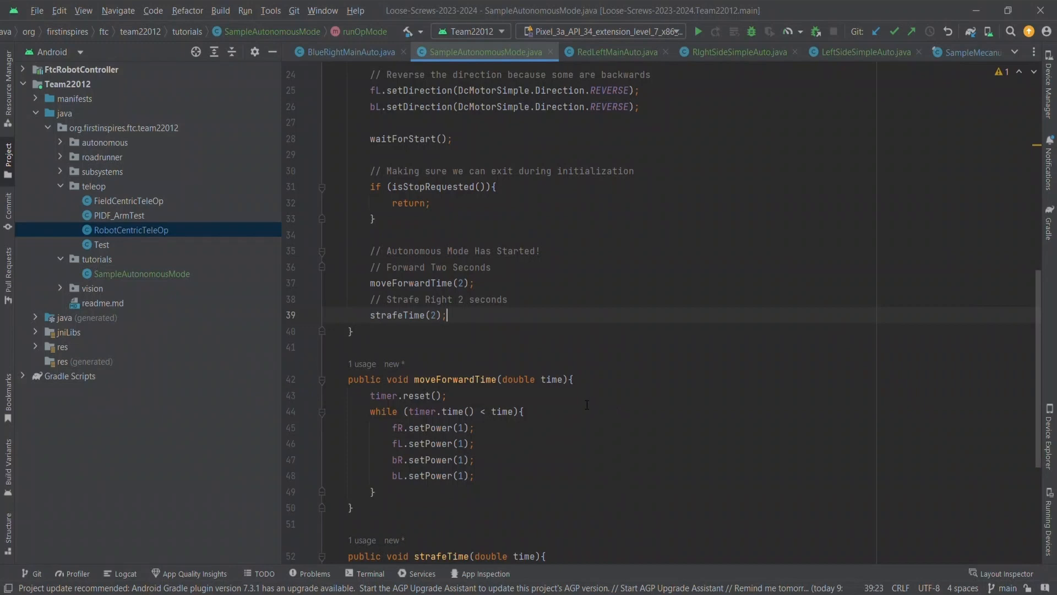
mouse_move(554, 402)
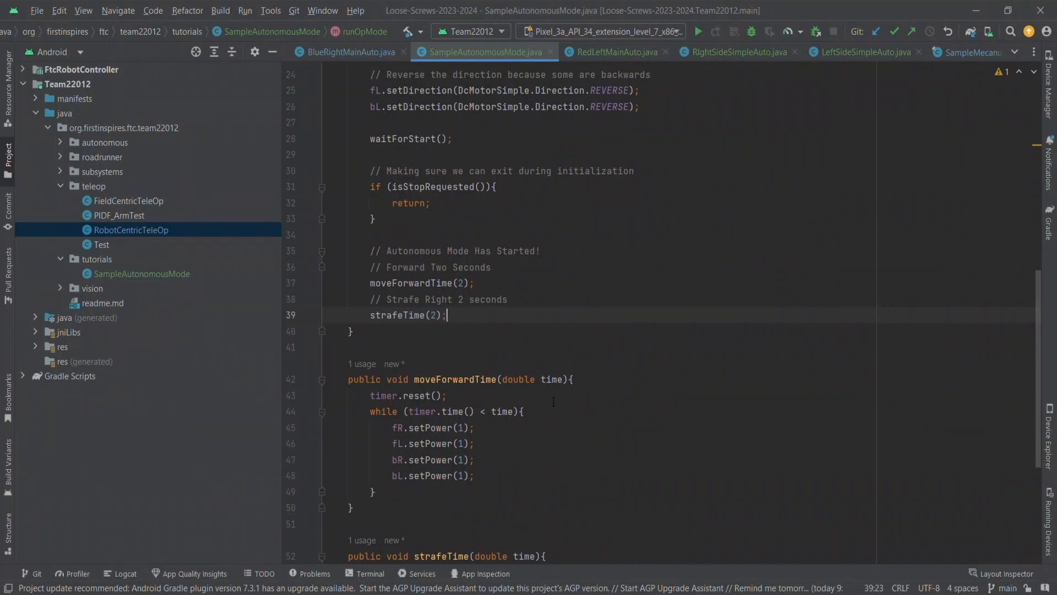